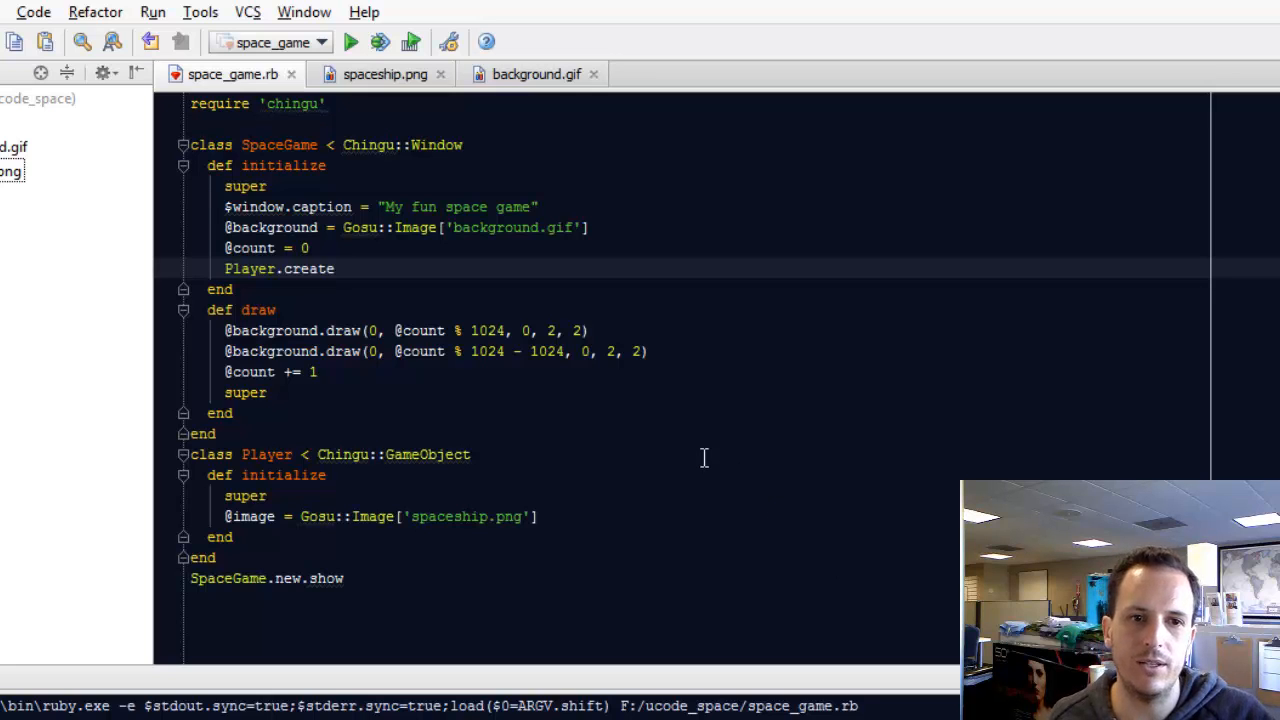
pyautogui.moveTo(564, 360)
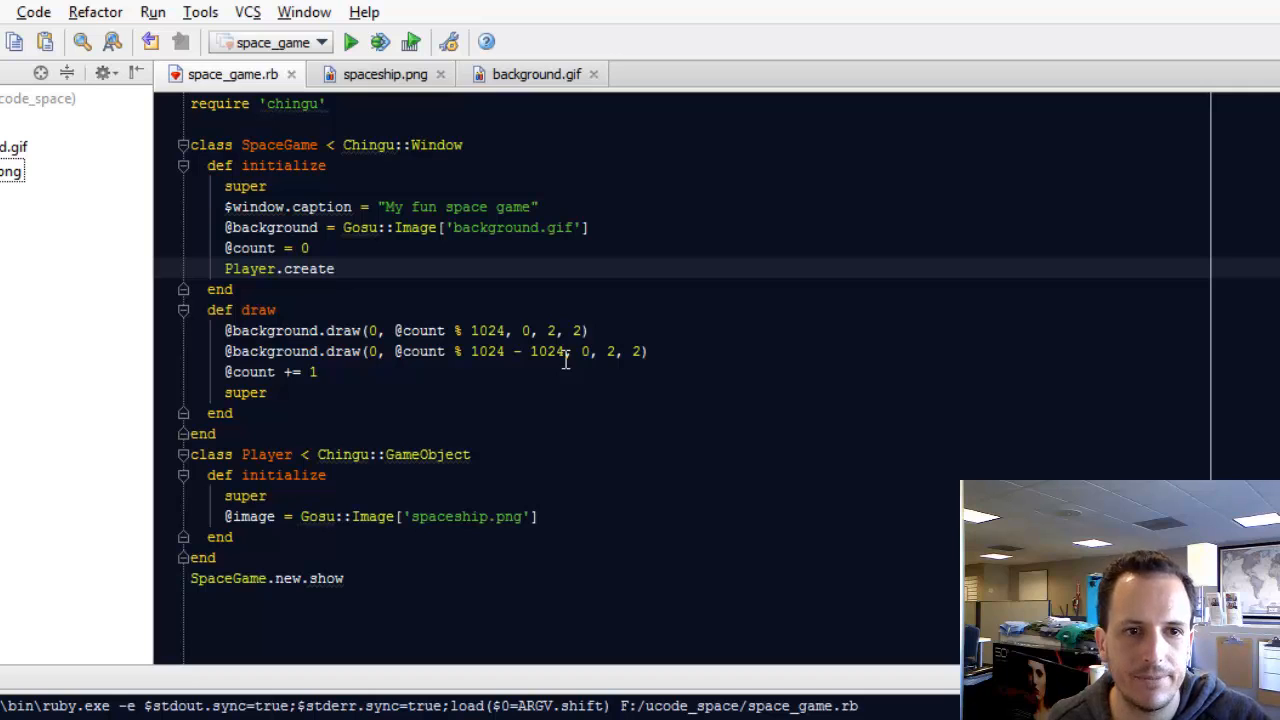
pyautogui.moveTo(396, 520)
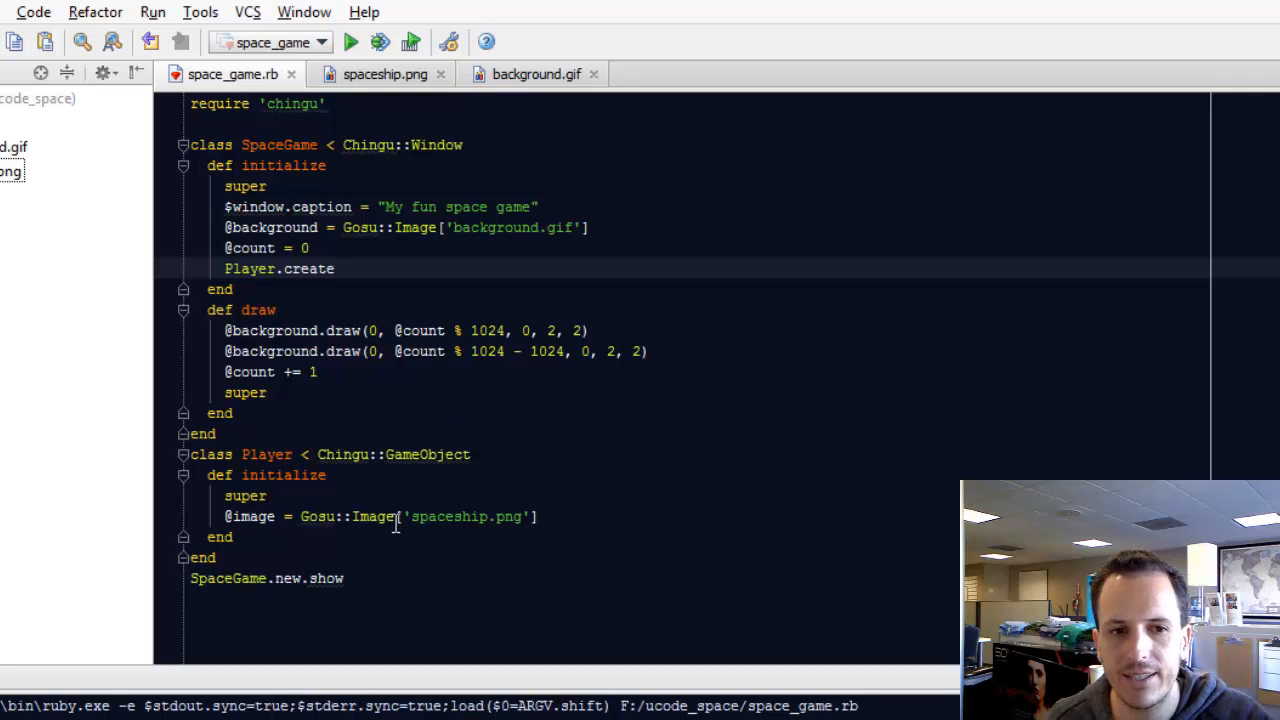
pyautogui.moveTo(400, 496)
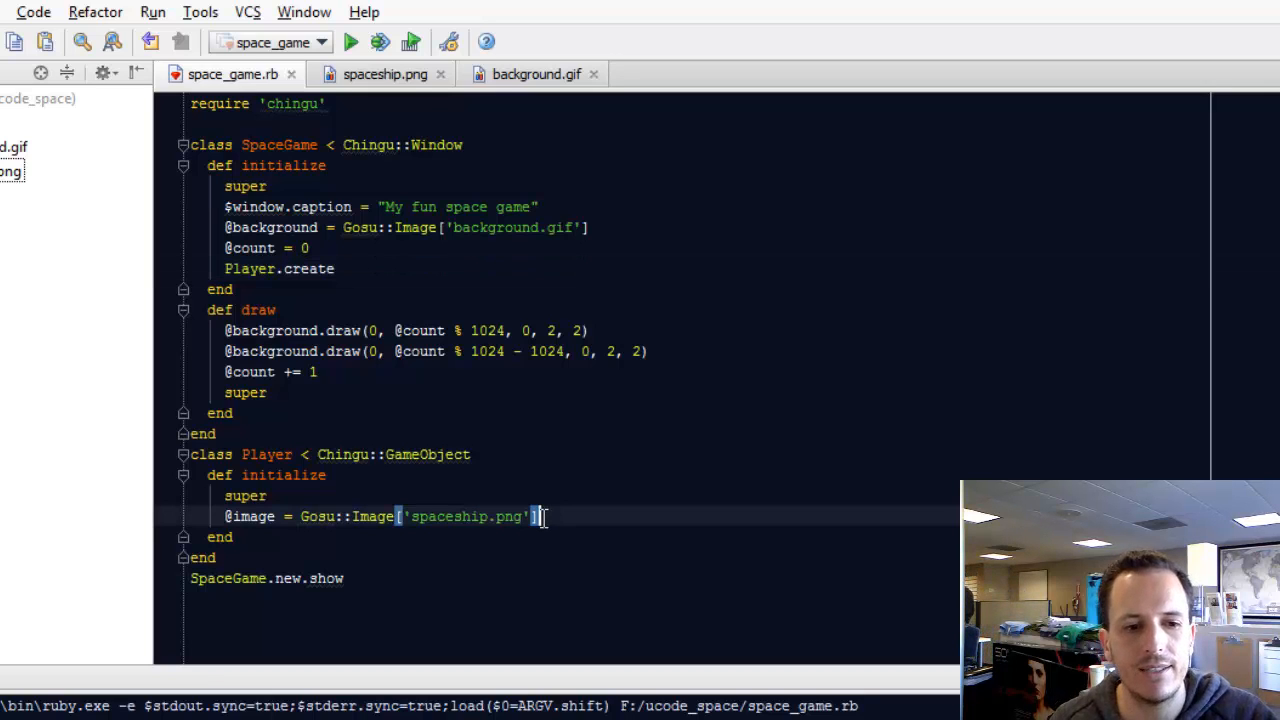
# - Write '@x = $window.width / 2' in Player#initialize and run the game
pyautogui.write('@x')
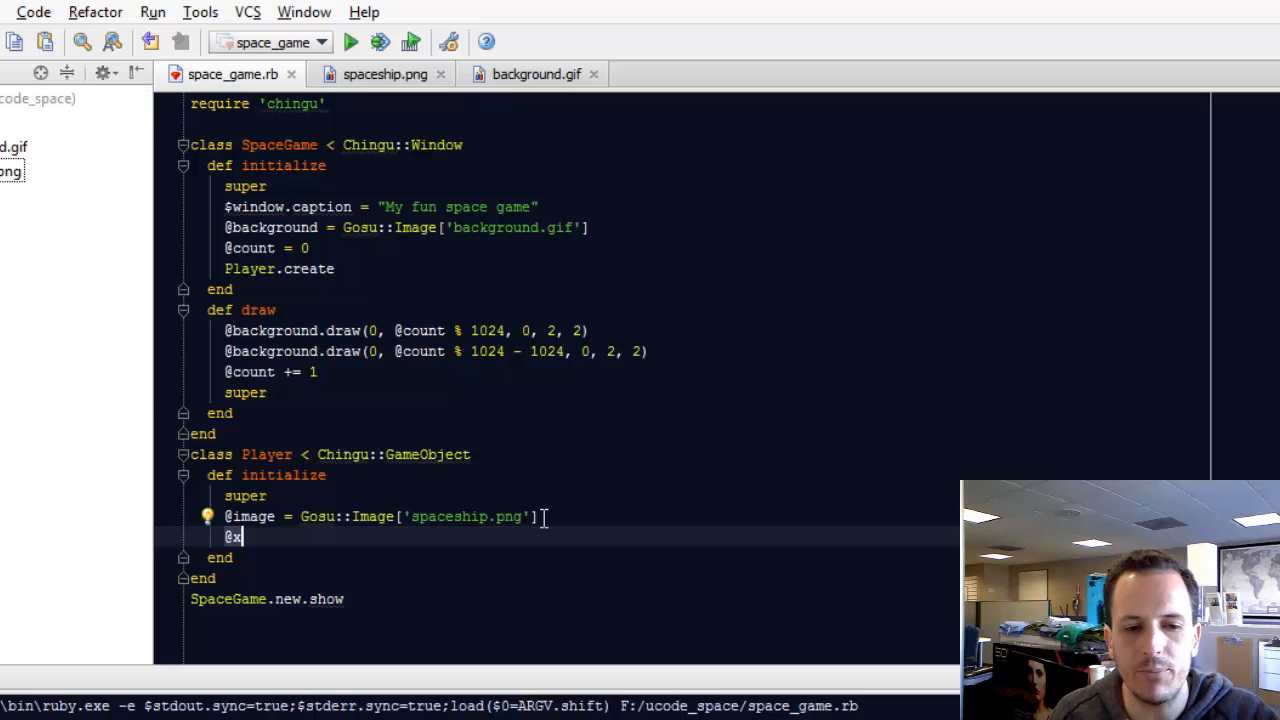
pyautogui.write('=')
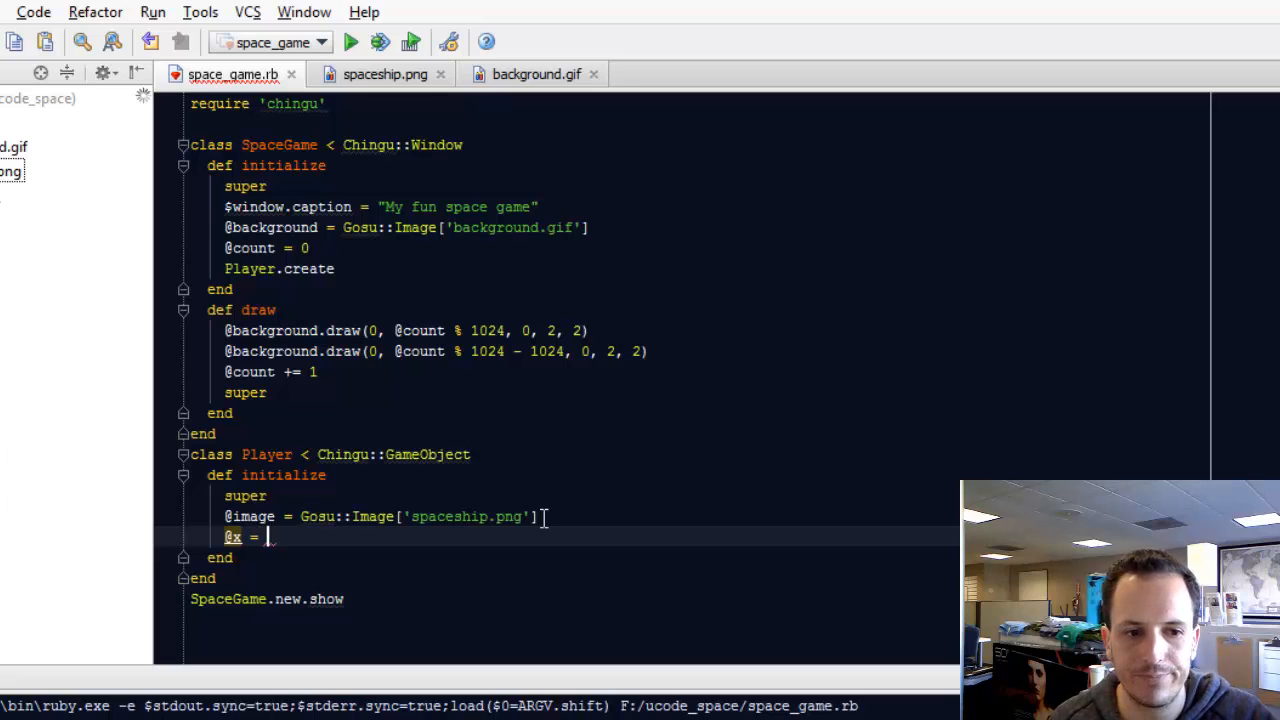
pyautogui.write('$')
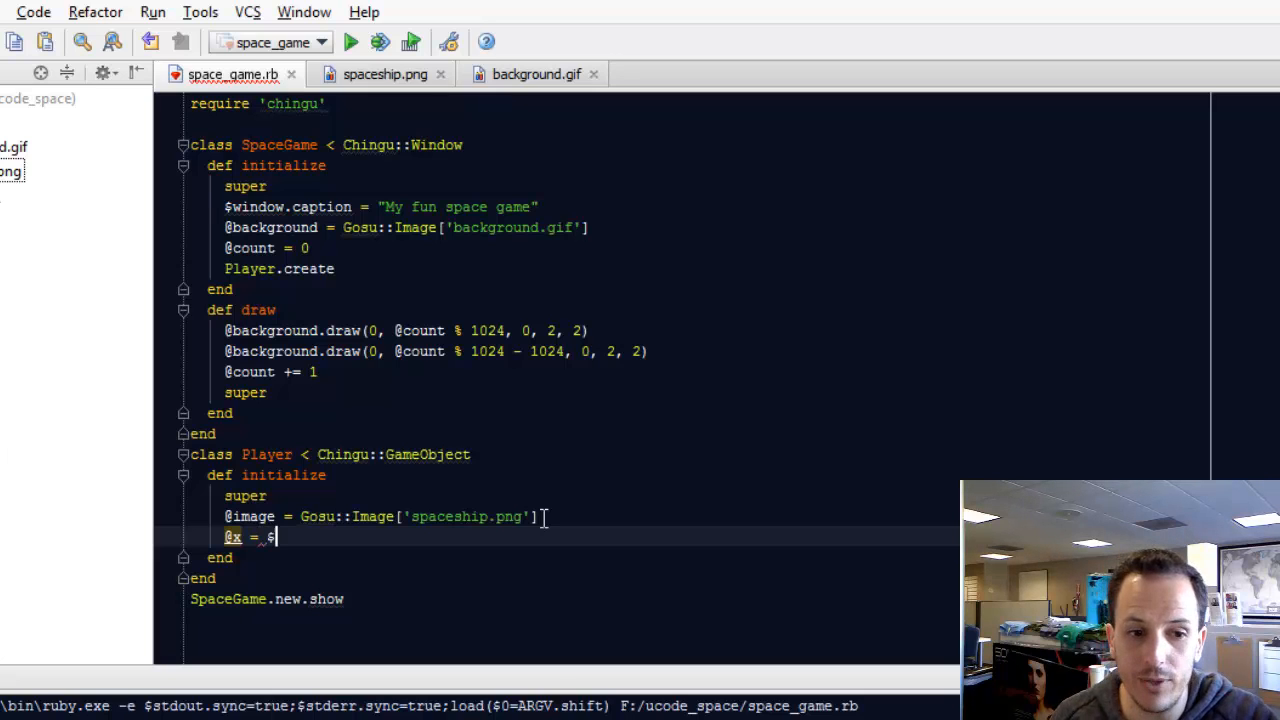
pyautogui.write('window.width / 2')
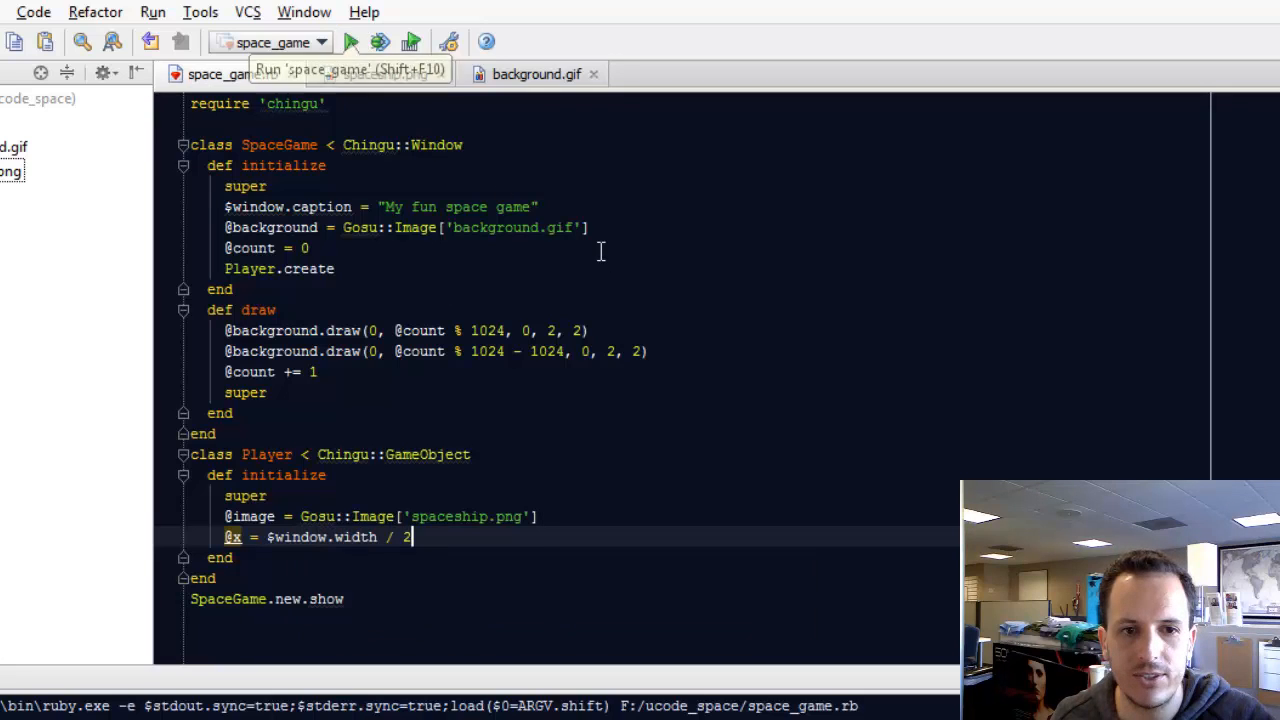
pyautogui.click(350, 42)
pyautogui.write('@y =')
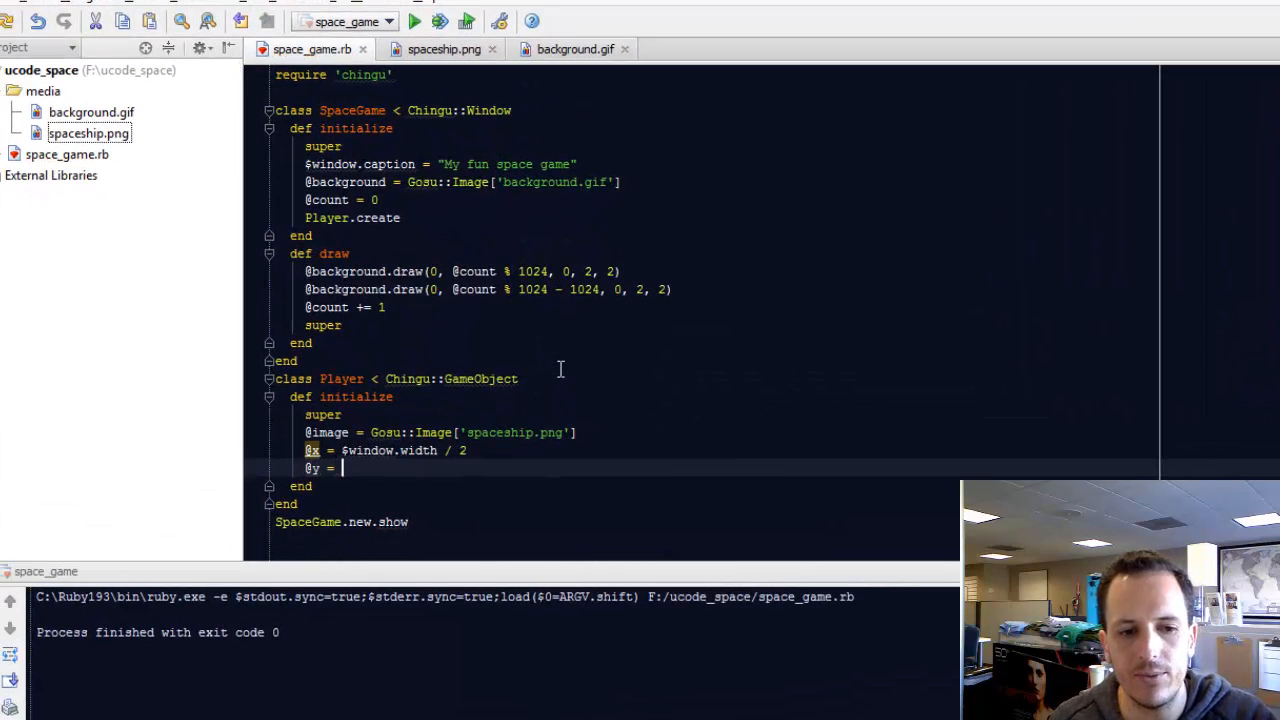
# - Write '@y = $window.height', run the game to check the ship, then close the game window
pyautogui.write('$window.he')
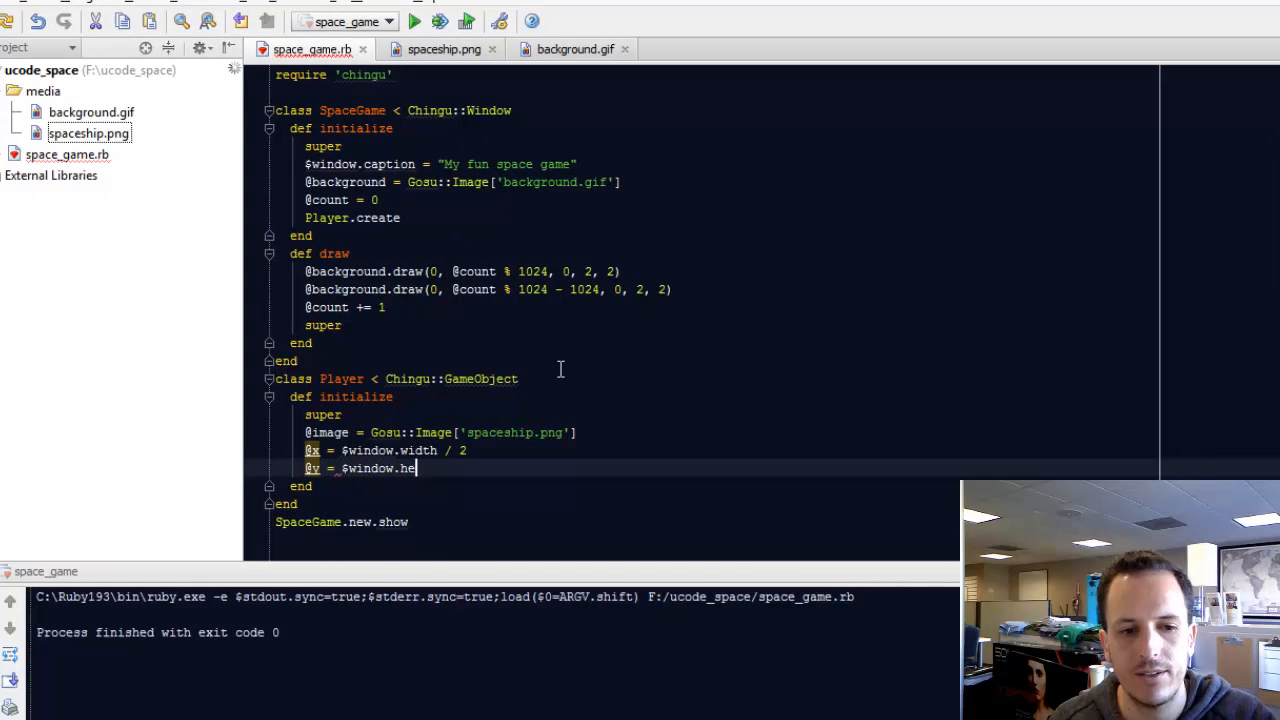
pyautogui.write('ight')
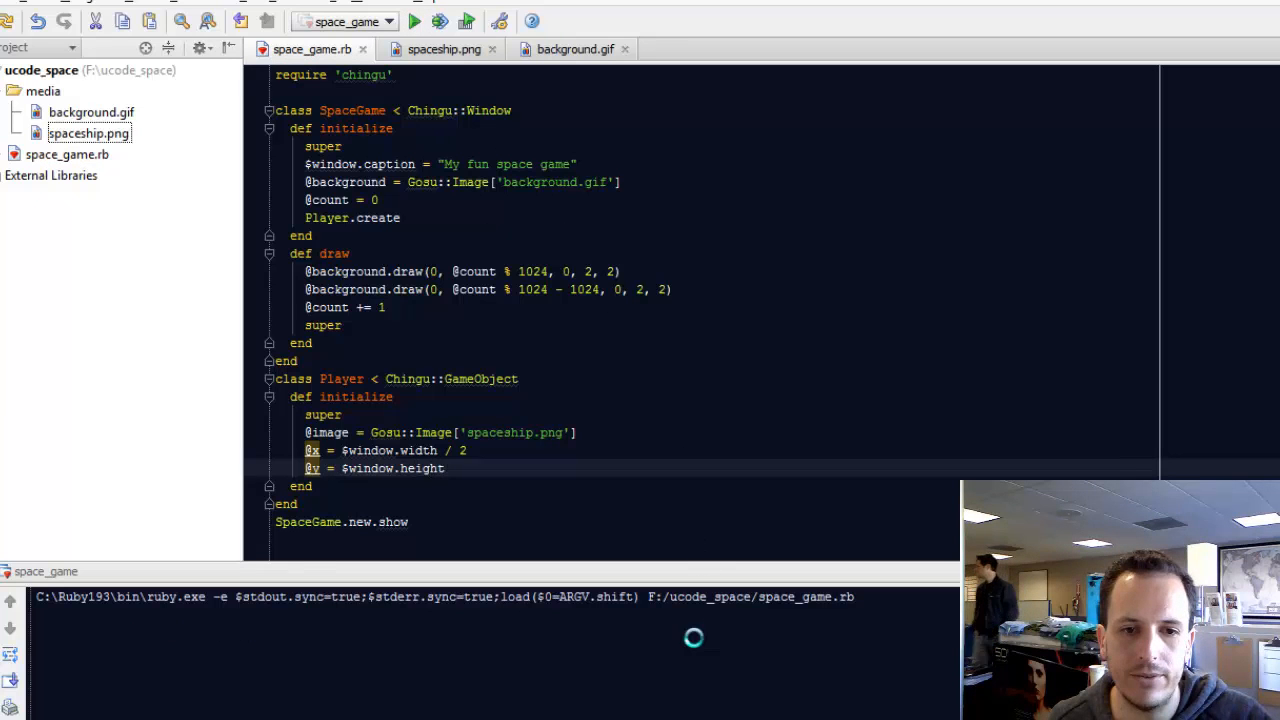
pyautogui.click(414, 20)
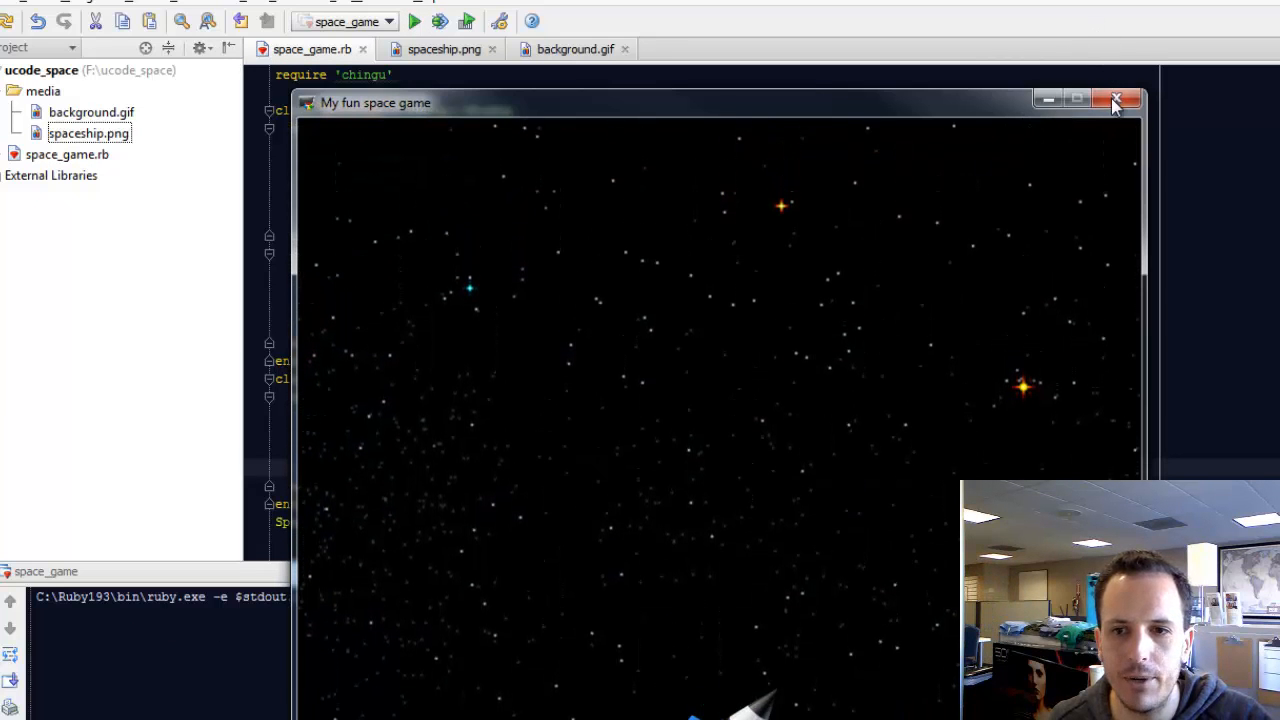
pyautogui.click(1116, 100)
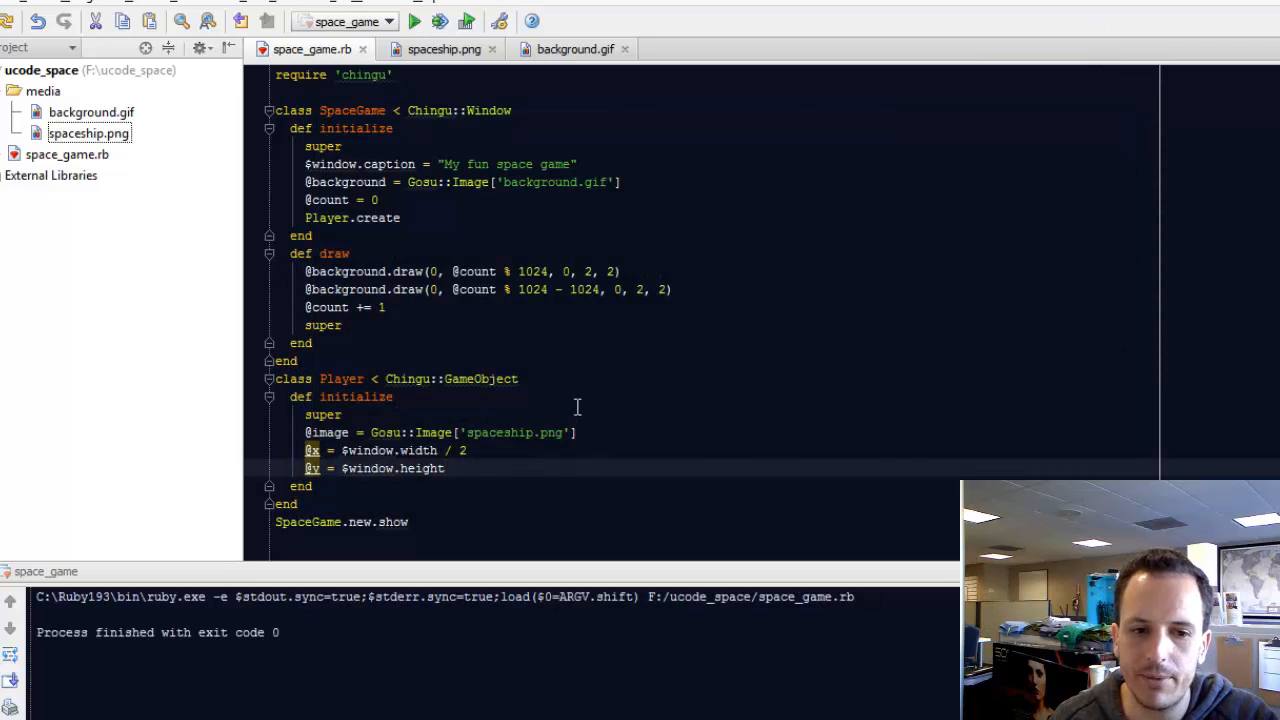
# - Subtract an offset (10, then 30) from $window.height for @y and run the game again
pyautogui.write('-')
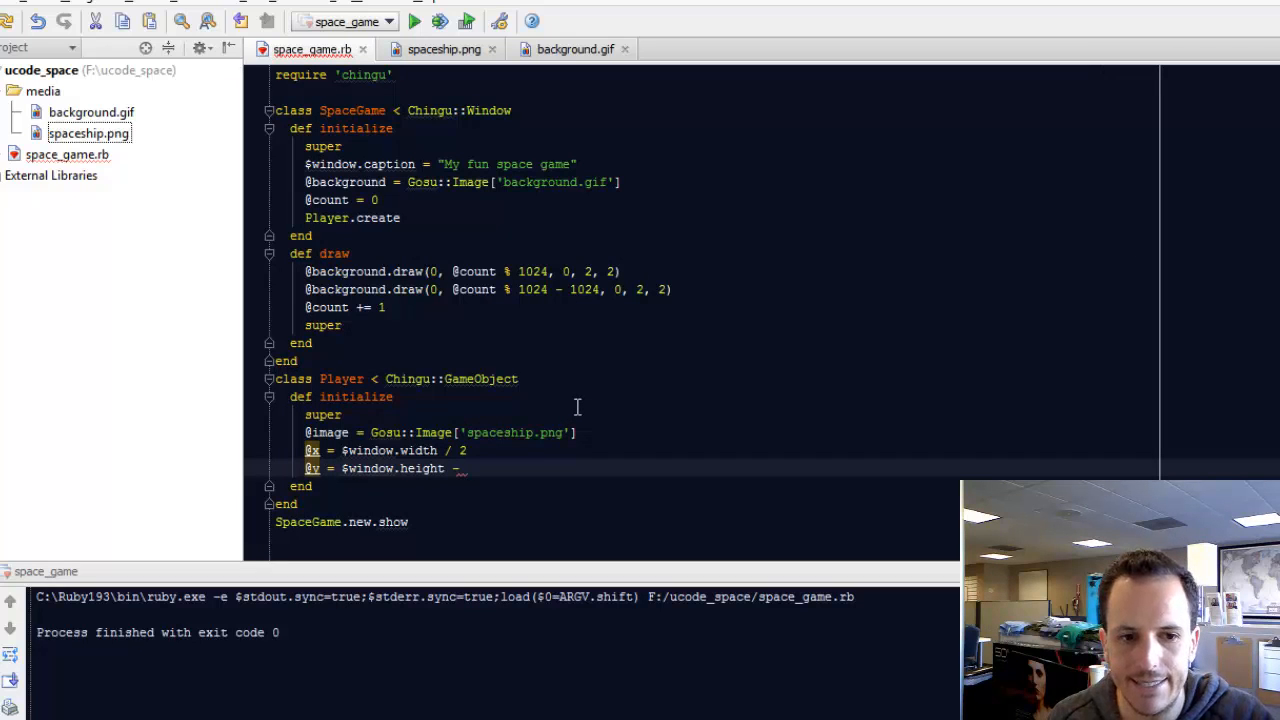
pyautogui.write('10')
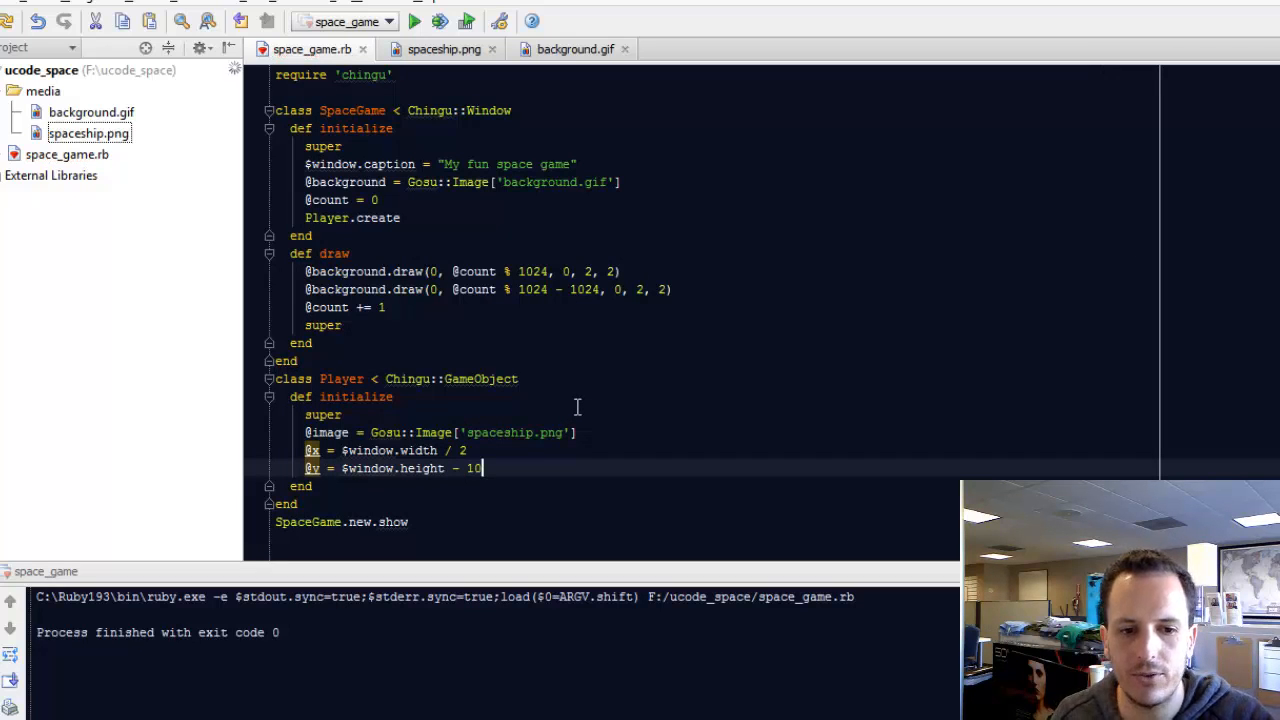
pyautogui.write('30')
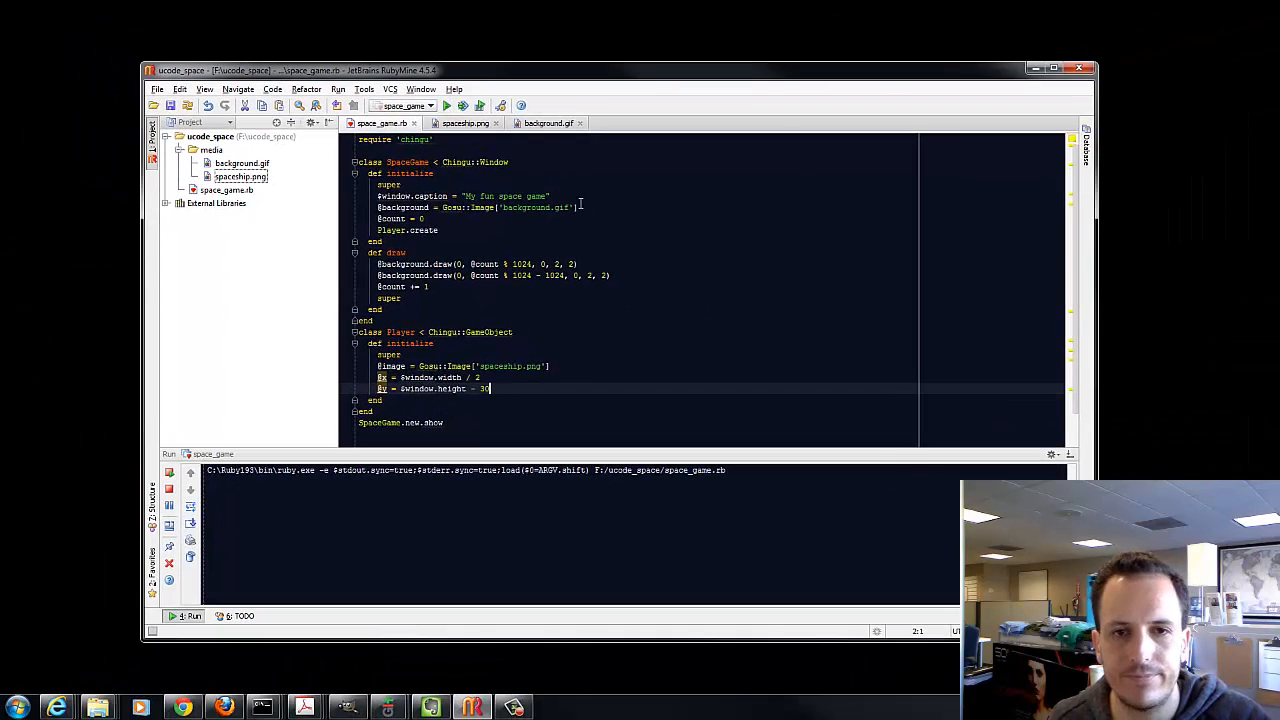
pyautogui.click(446, 106)
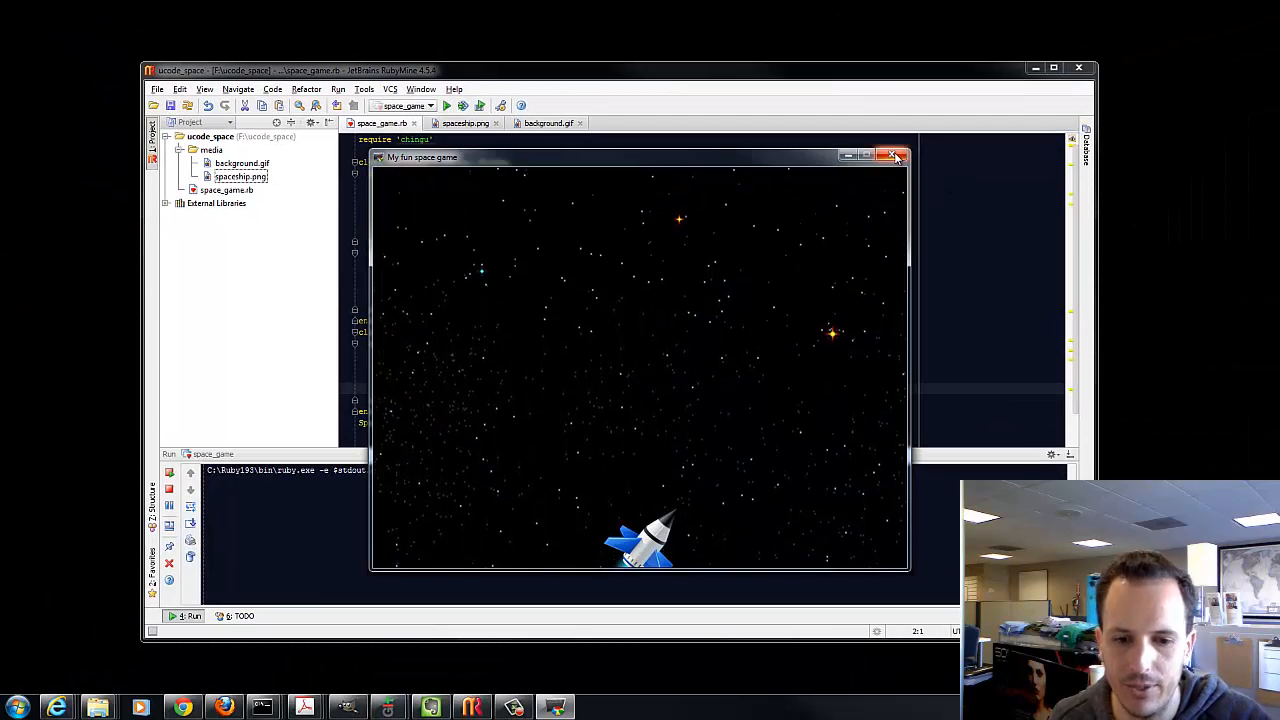